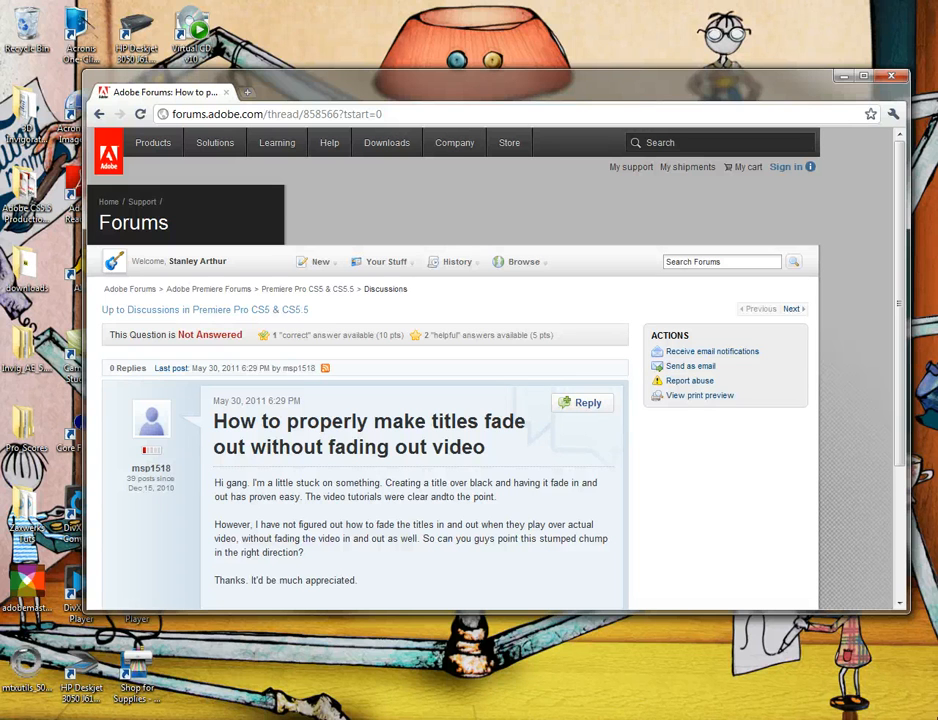
{"action": "mouse_move", "coordinate": [750, 236]}
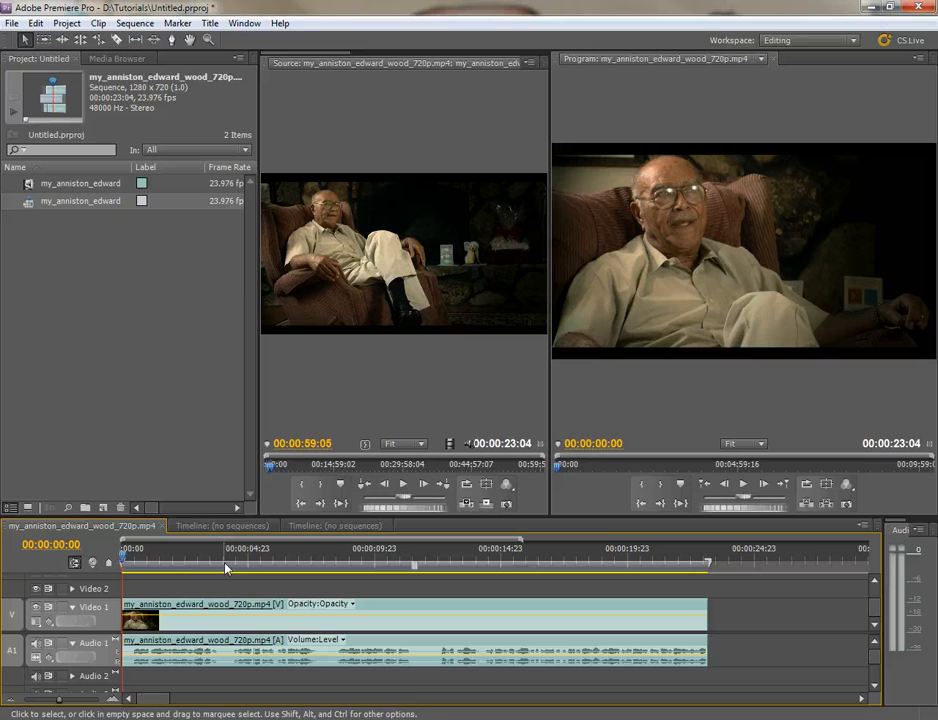
Cue the playhead to about four seconds in, then scrub back to the sequence start
{"action": "left_click", "coordinate": [228, 564]}
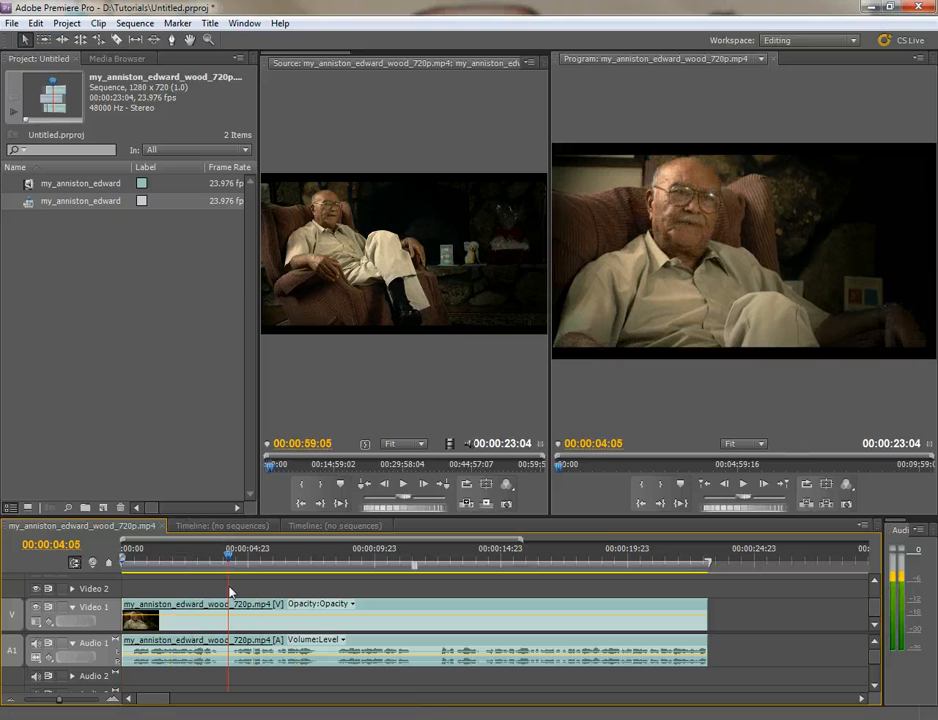
{"action": "left_click_drag", "start_coordinate": [228, 556], "coordinate": [148, 556]}
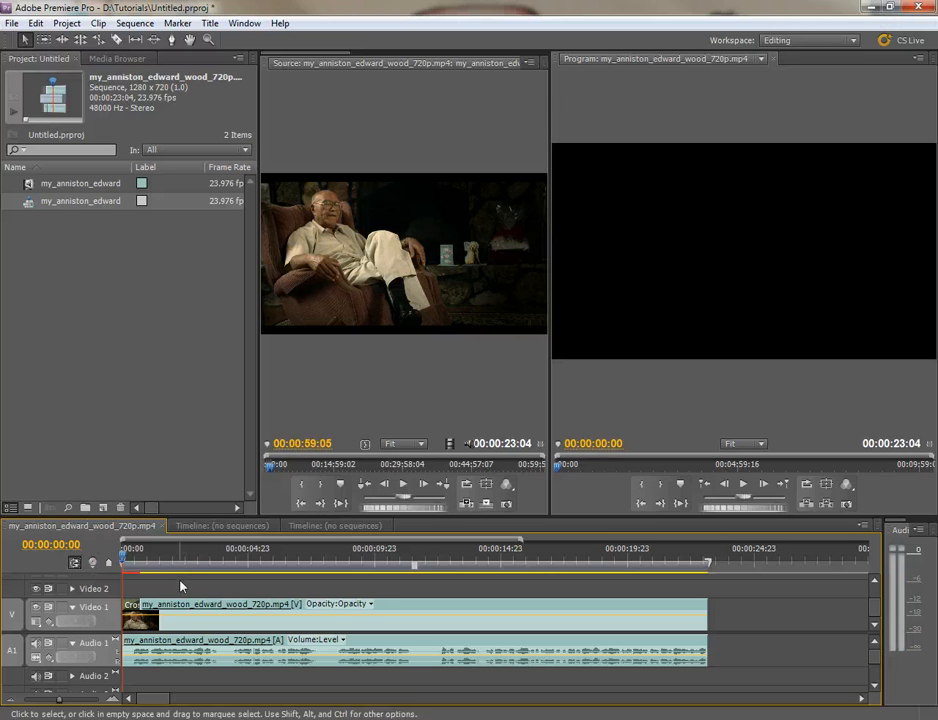
{"action": "mouse_move", "coordinate": [180, 568]}
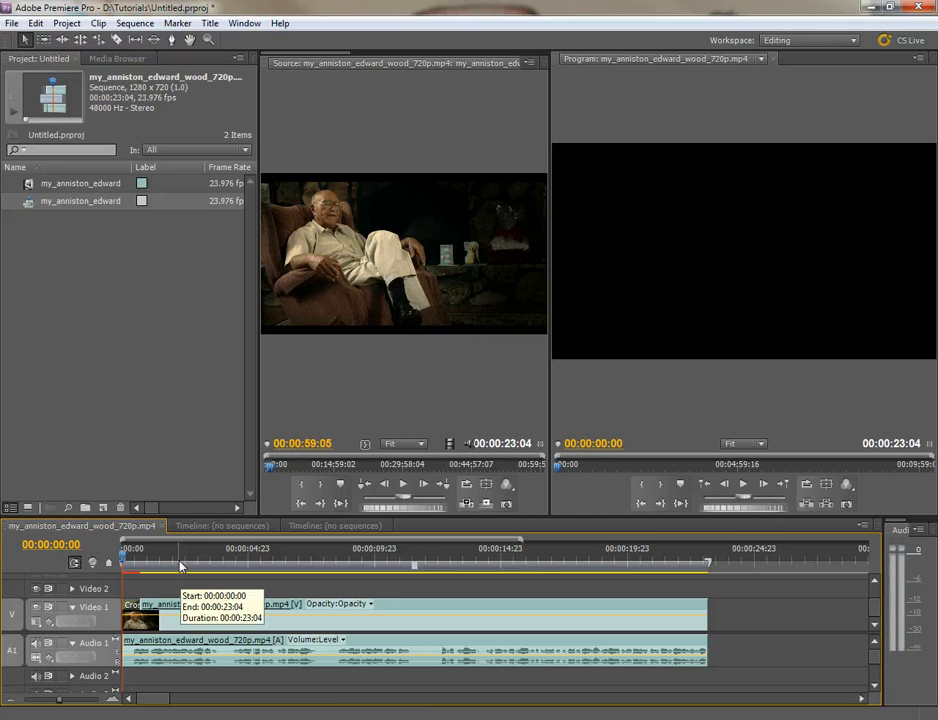
Create a Default Still title named 'fd;hkre]nkm' matching the sequence settings
{"action": "left_click", "coordinate": [210, 24]}
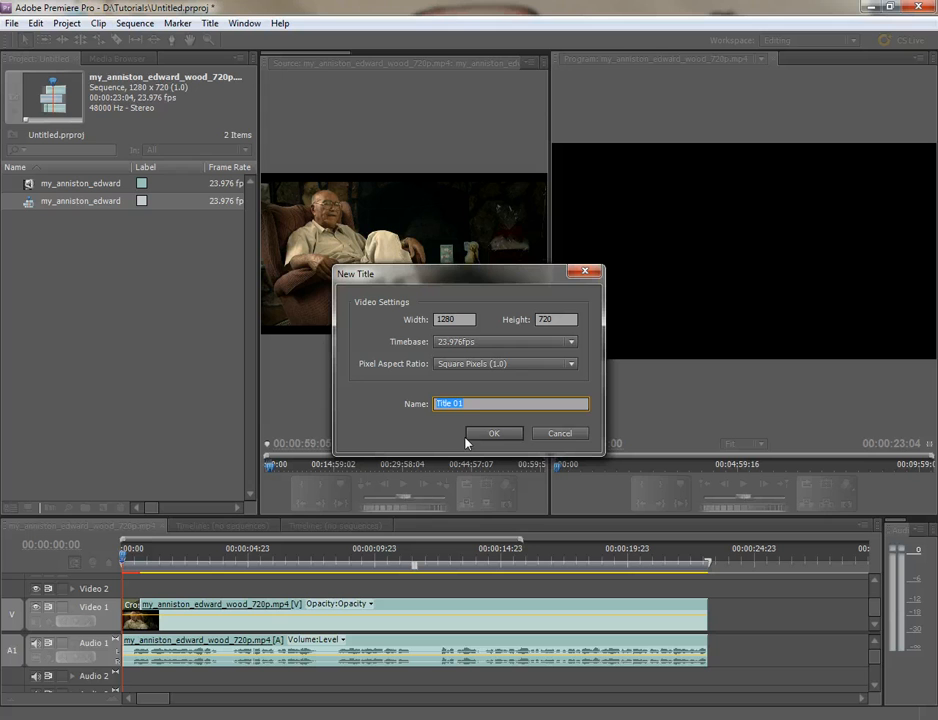
{"action": "type", "text": "fd;hkre]nkm"}
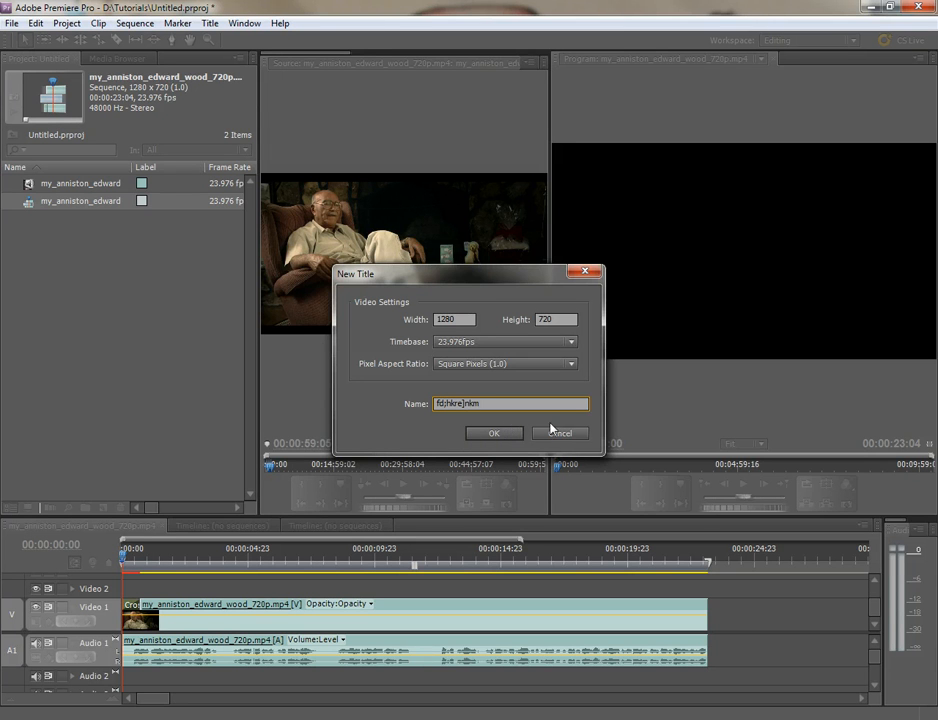
{"action": "left_click", "coordinate": [492, 432]}
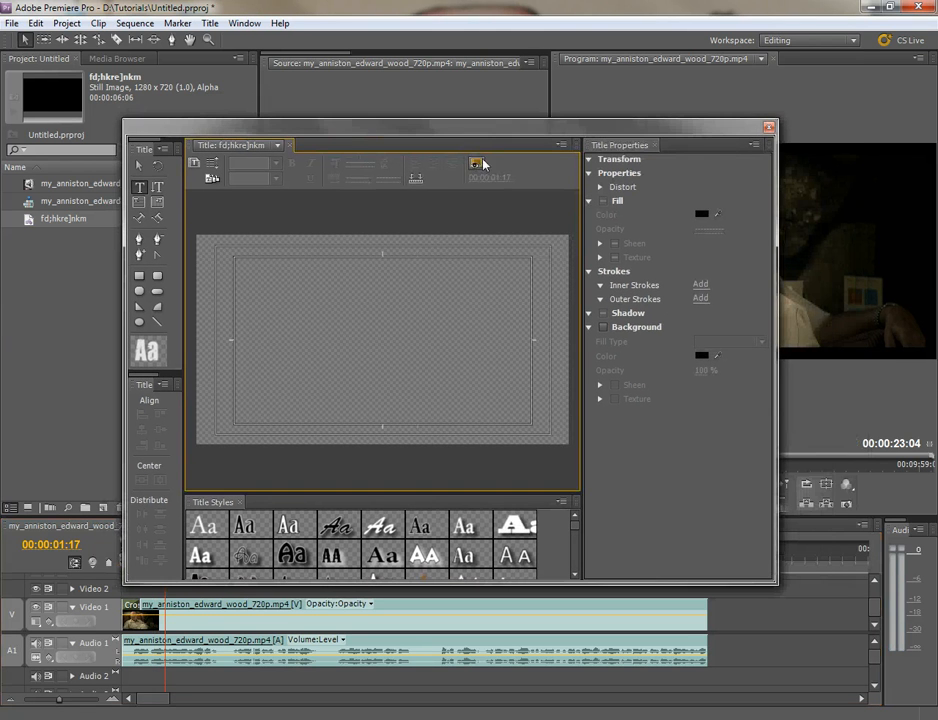
Show the background video in the Titler and begin typing the BALLS!!! text
{"action": "left_click", "coordinate": [476, 164]}
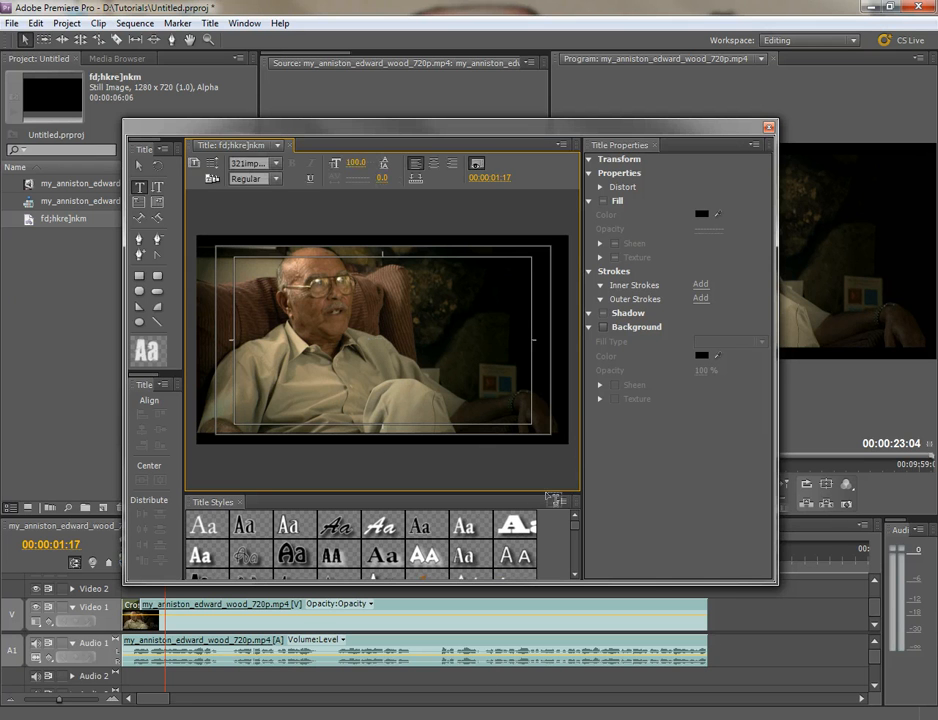
{"action": "type", "text": "BALLS!!!!"}
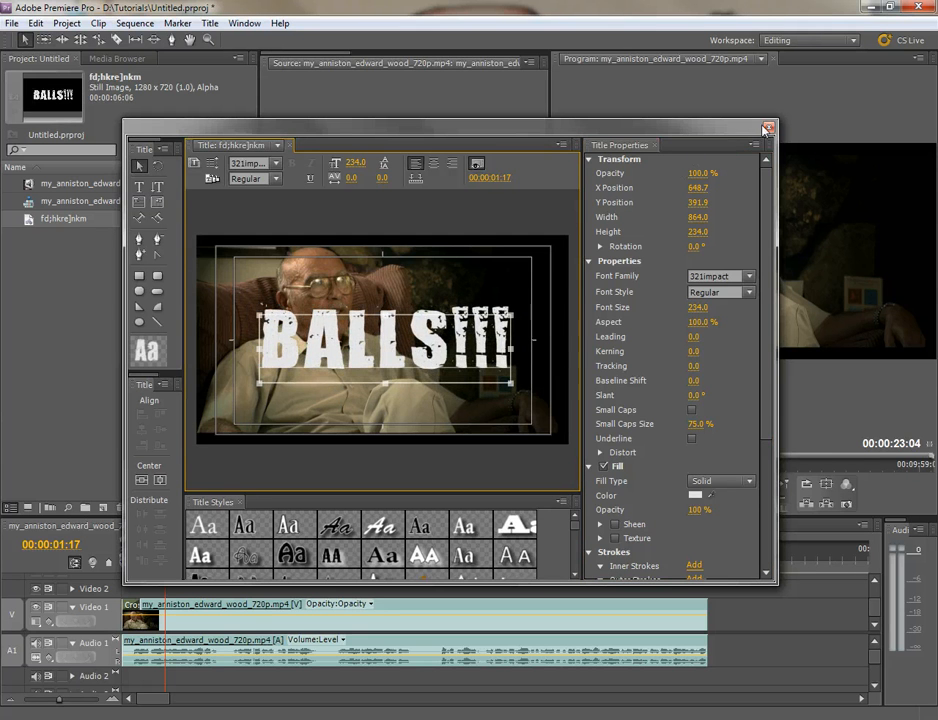
Close the Titler and scrub the timeline to preview the title dissolving over the interview
{"action": "left_click", "coordinate": [768, 130]}
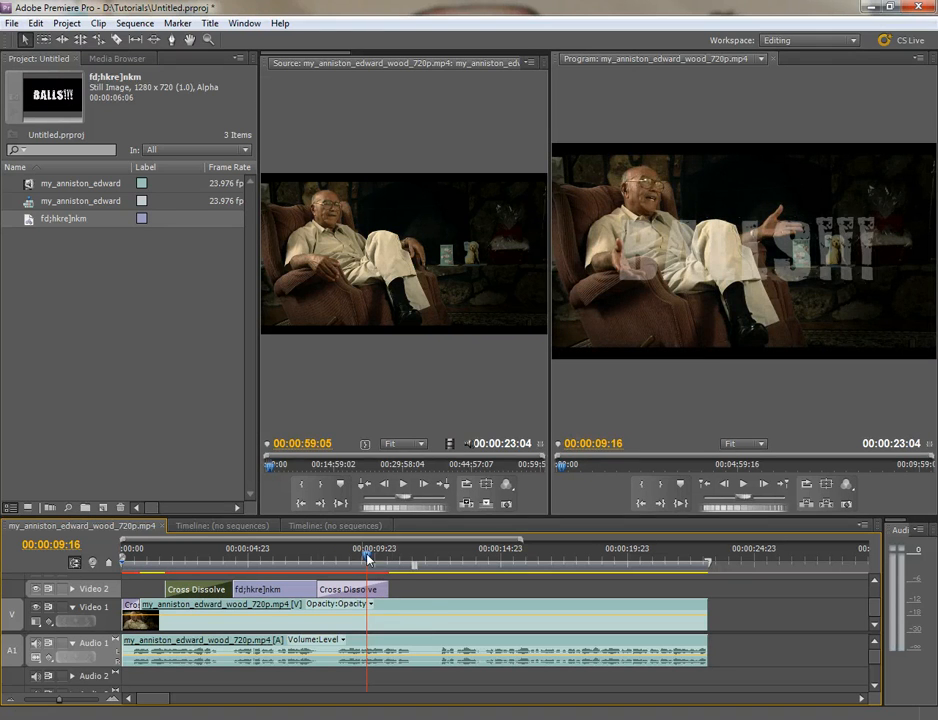
{"action": "left_click_drag", "start_coordinate": [368, 564], "coordinate": [428, 564]}
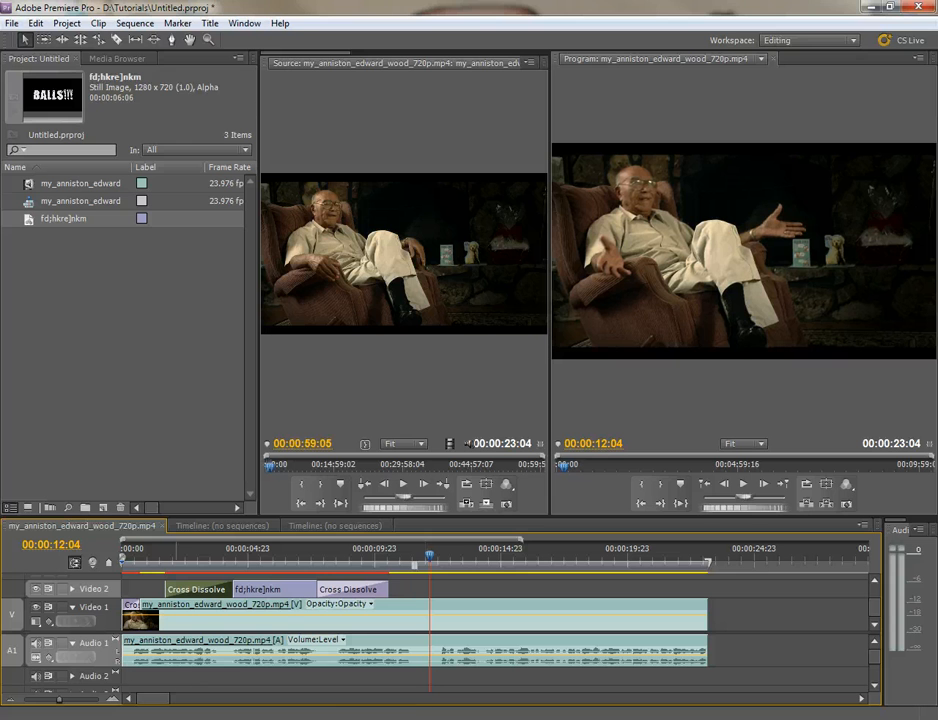